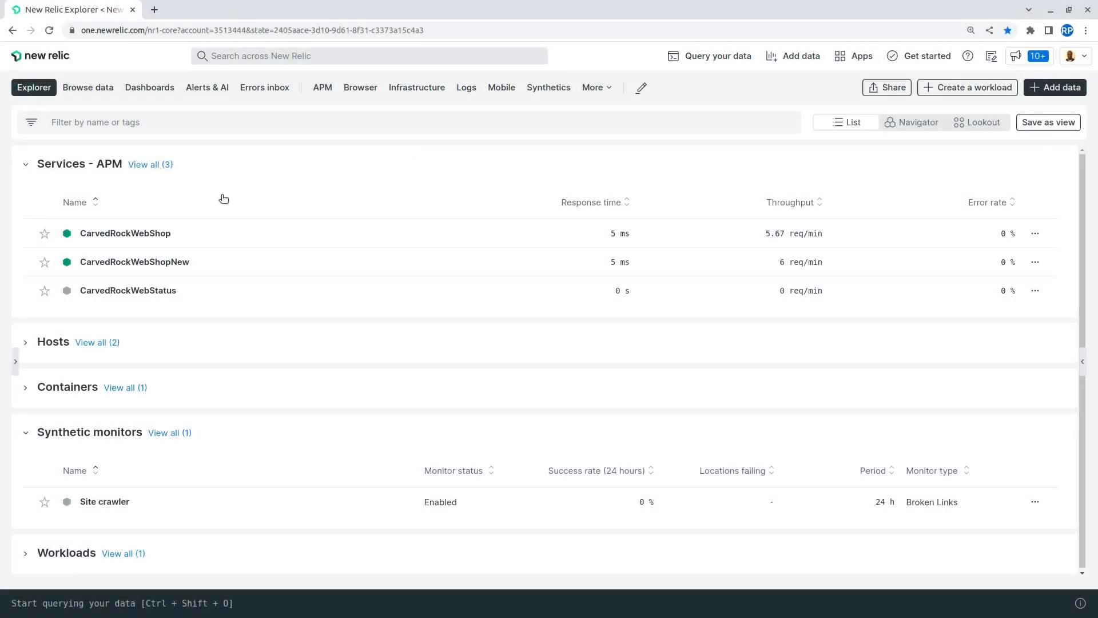
- Expand Browse data in the top navigation to list Events, Metrics, Logs and Traces
click(88, 87)
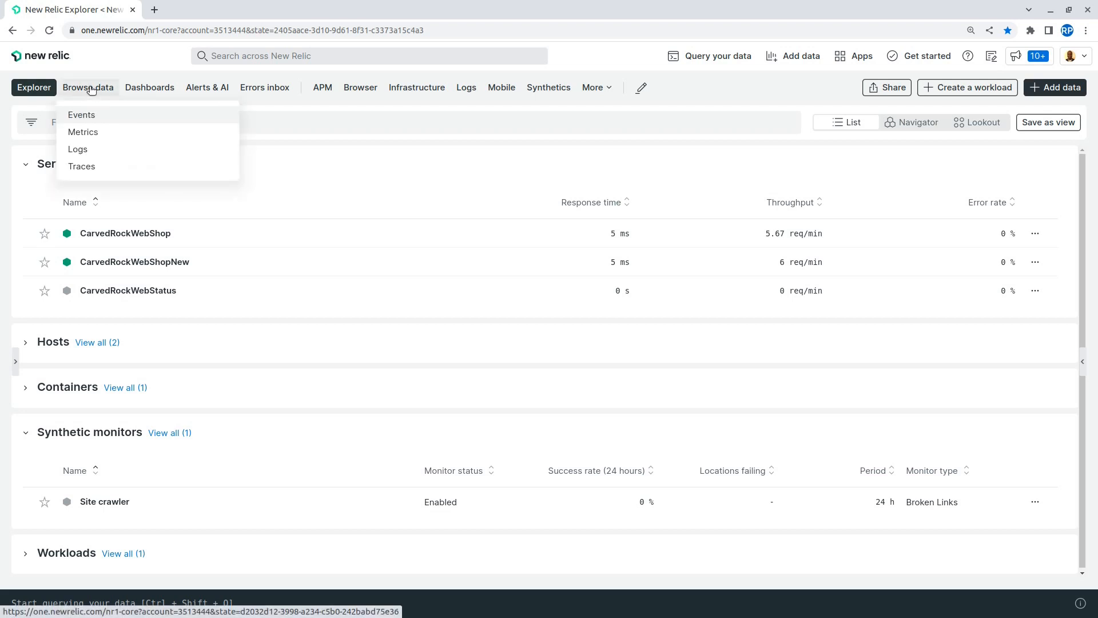
mouse_move(89, 109)
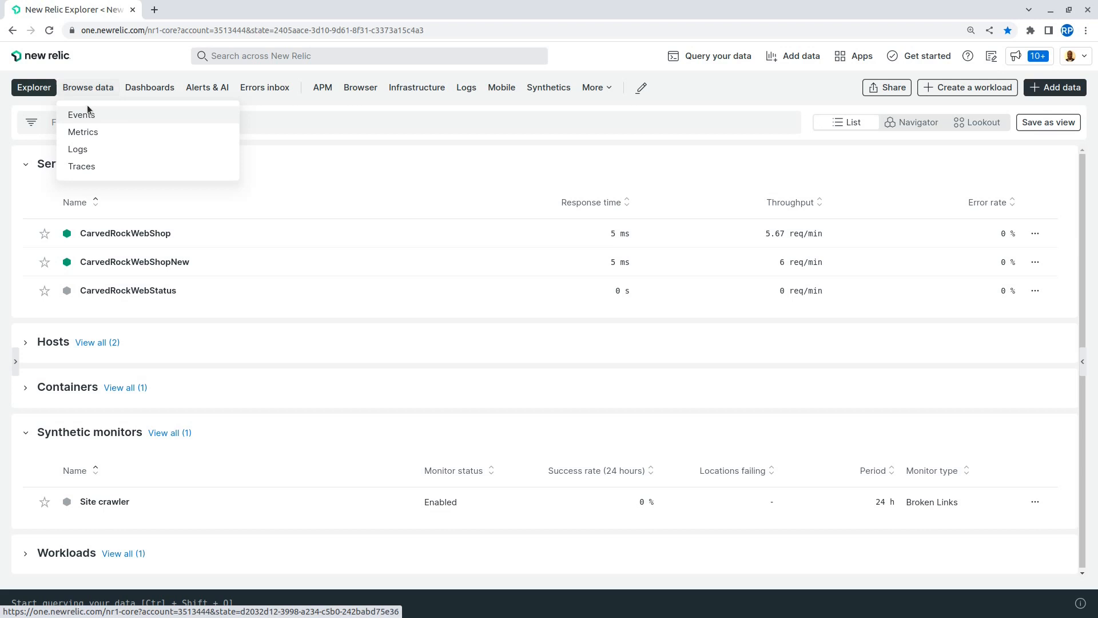
mouse_move(82, 132)
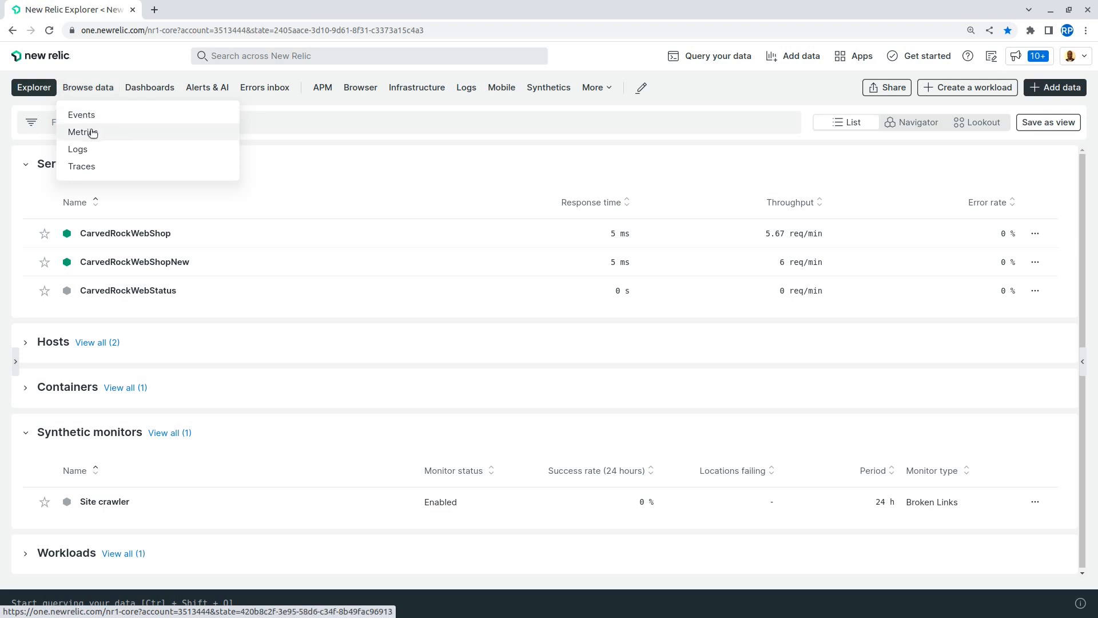
mouse_move(82, 166)
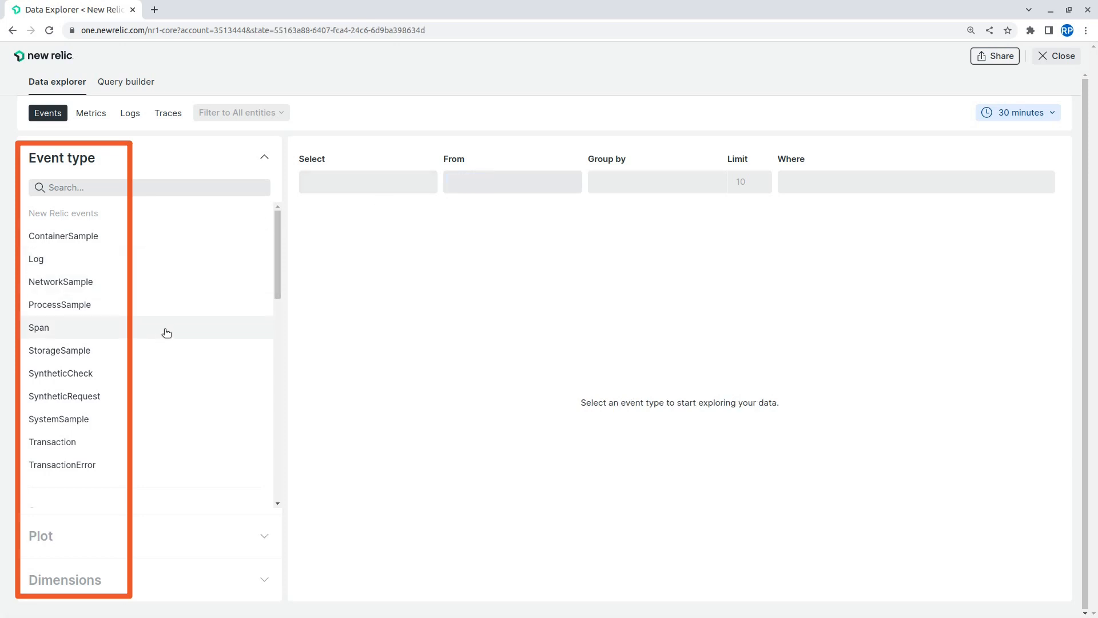
- Scroll the Events data explorer's list of event types (ContainerSample, Log, Span, Transaction)
scroll(down, 3)
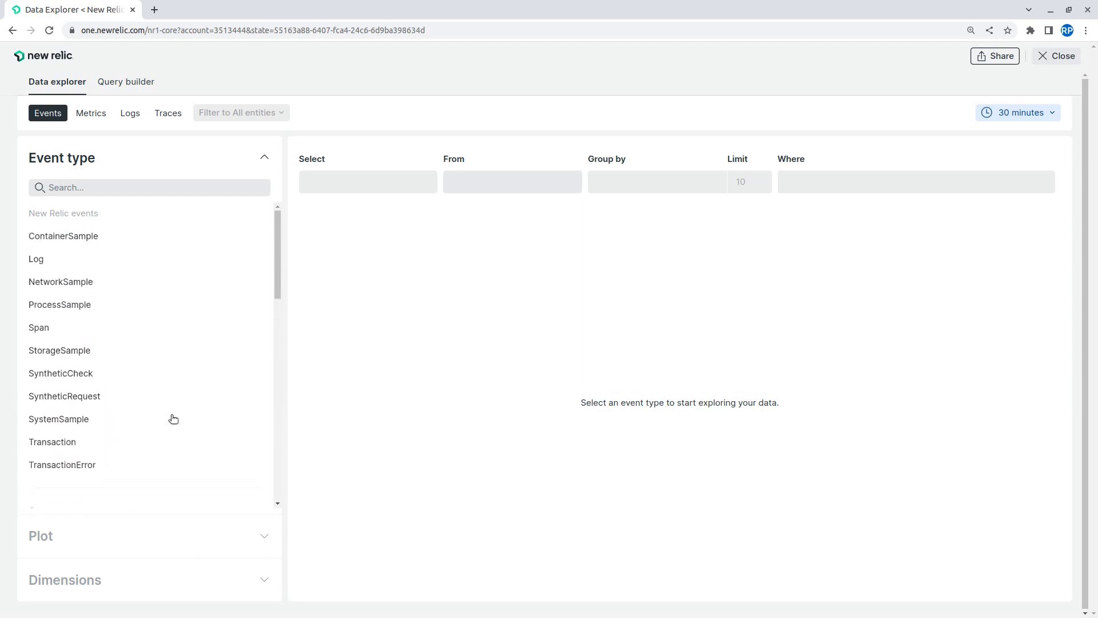
mouse_move(163, 327)
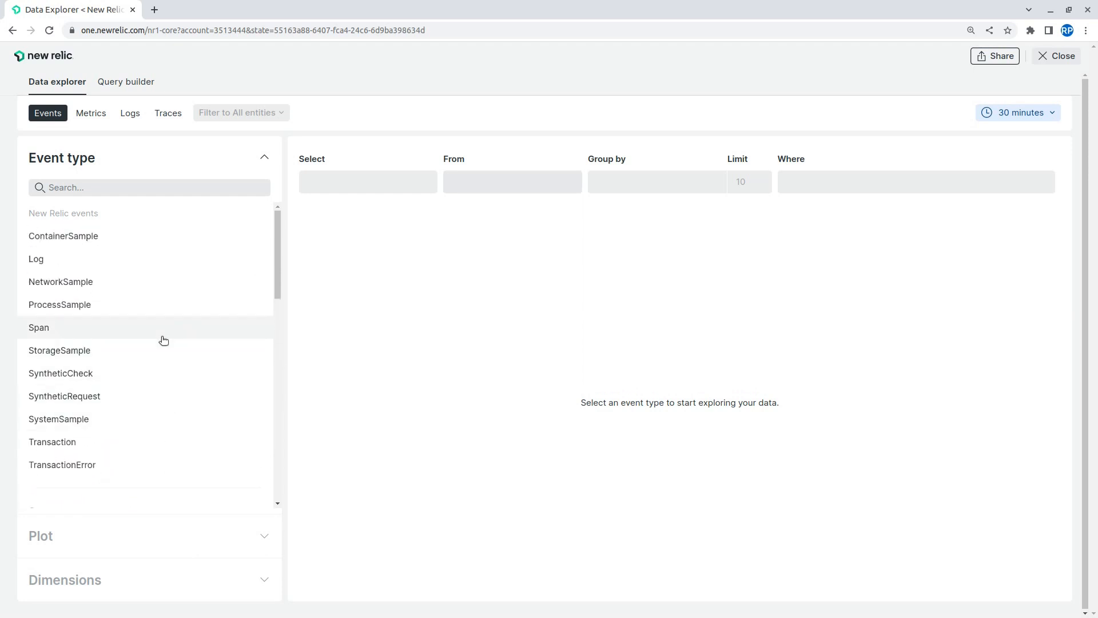
mouse_move(165, 350)
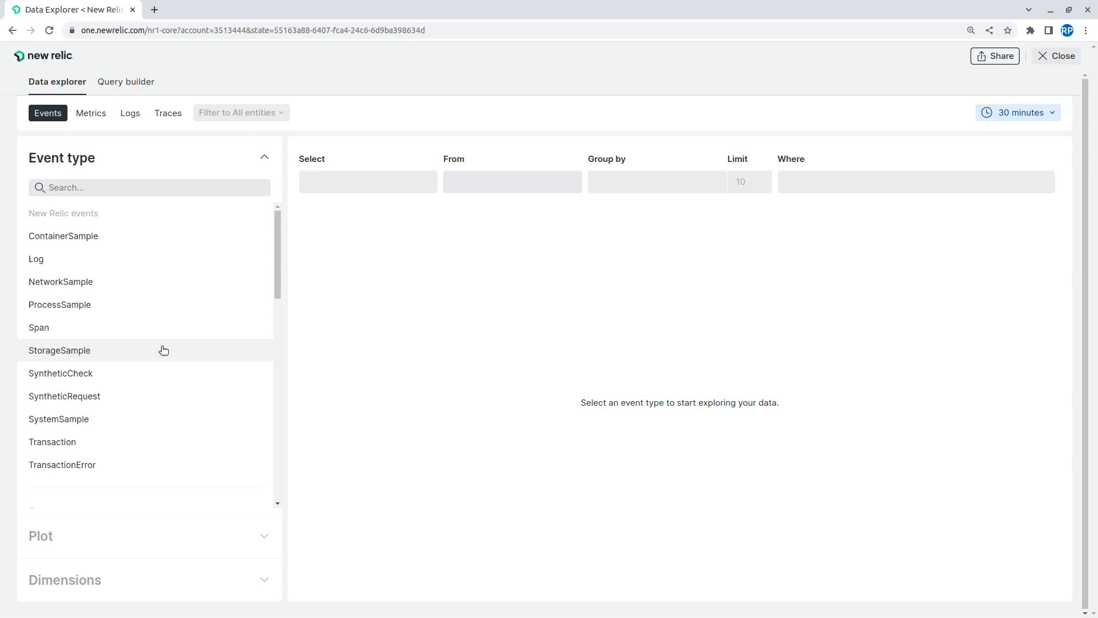
- Select the Transaction event type so count(*) is charted over the last 30 minutes
click(52, 441)
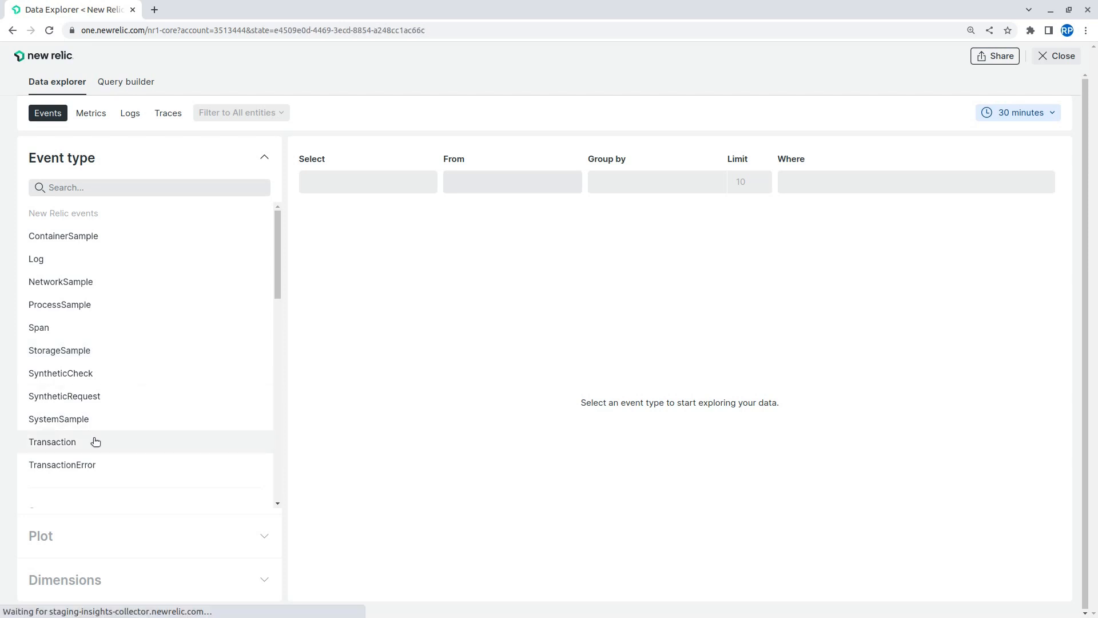
click(53, 441)
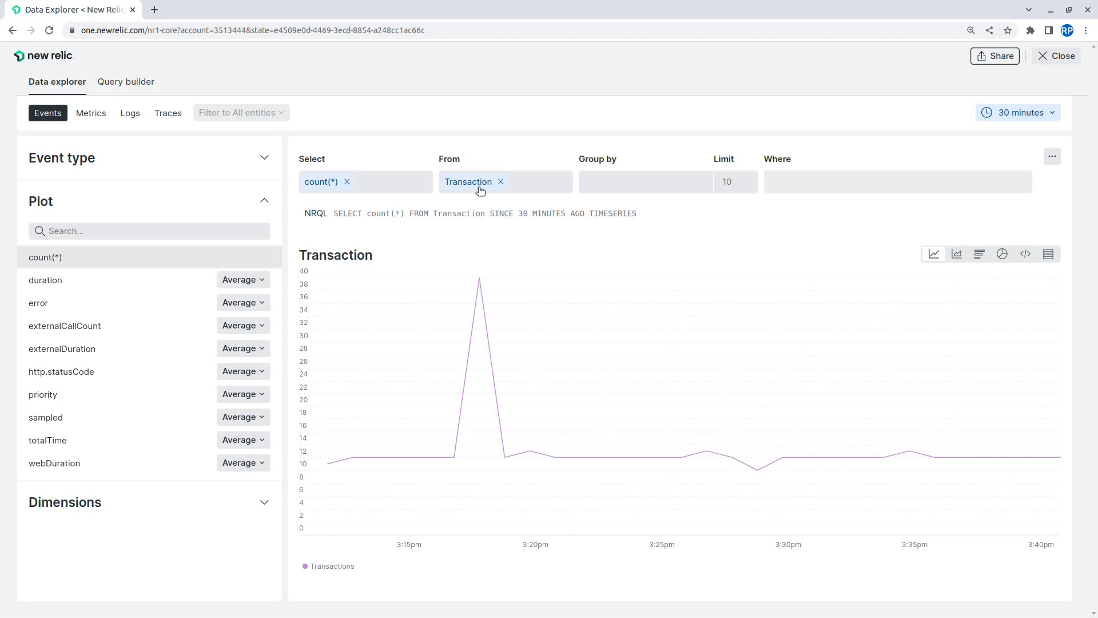
mouse_move(197, 393)
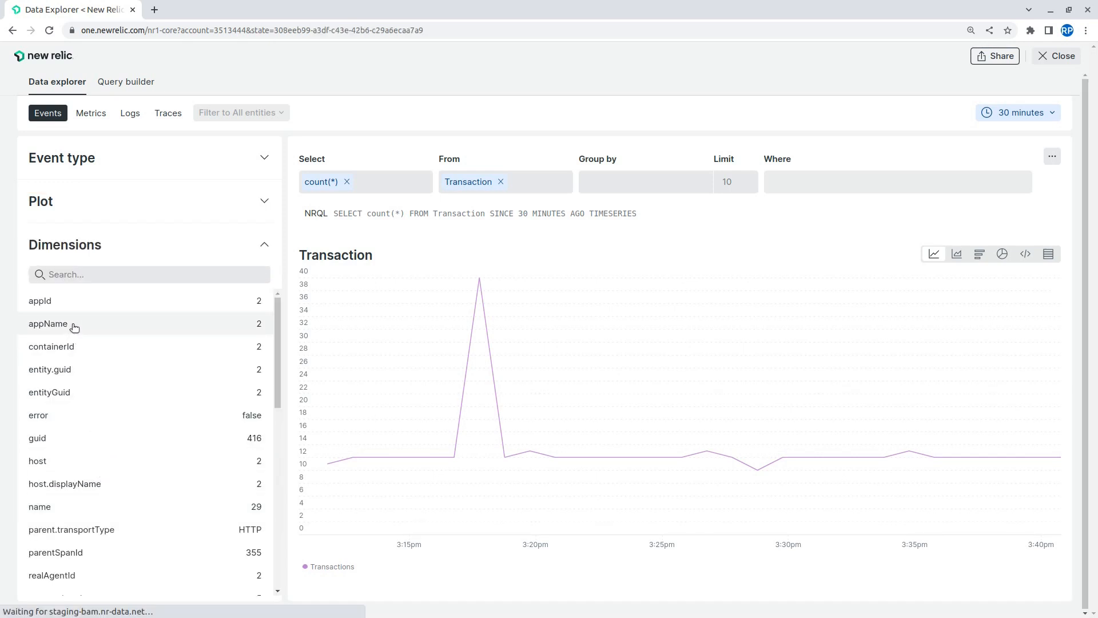
- Group the Transaction count by appName, splitting CarvedRockWebShop and CarvedRockWebShopNew
click(48, 322)
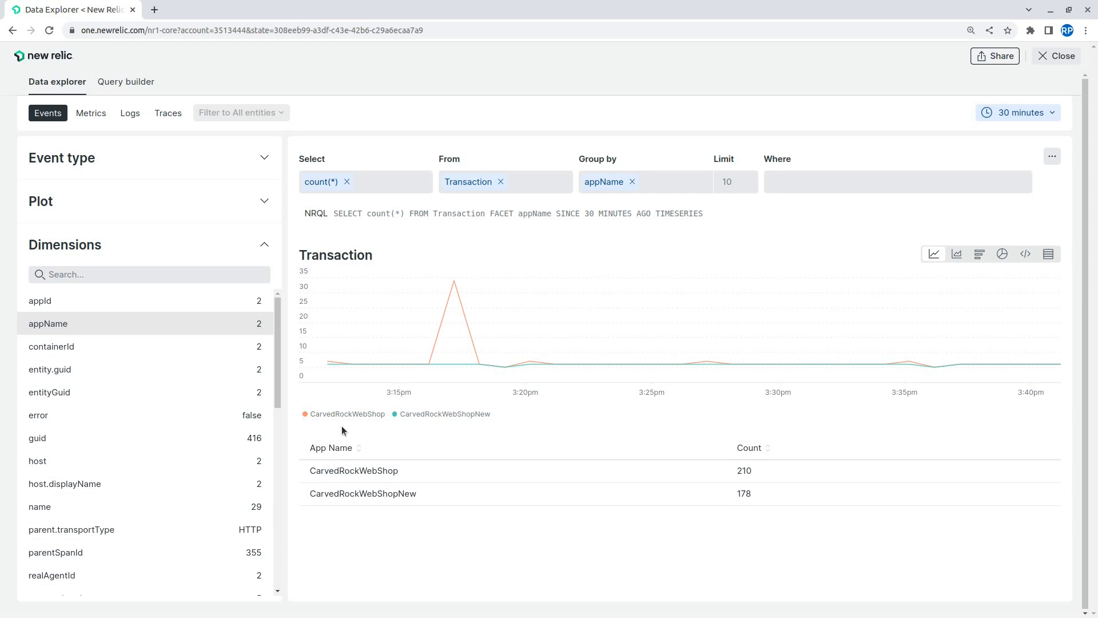
mouse_move(876, 301)
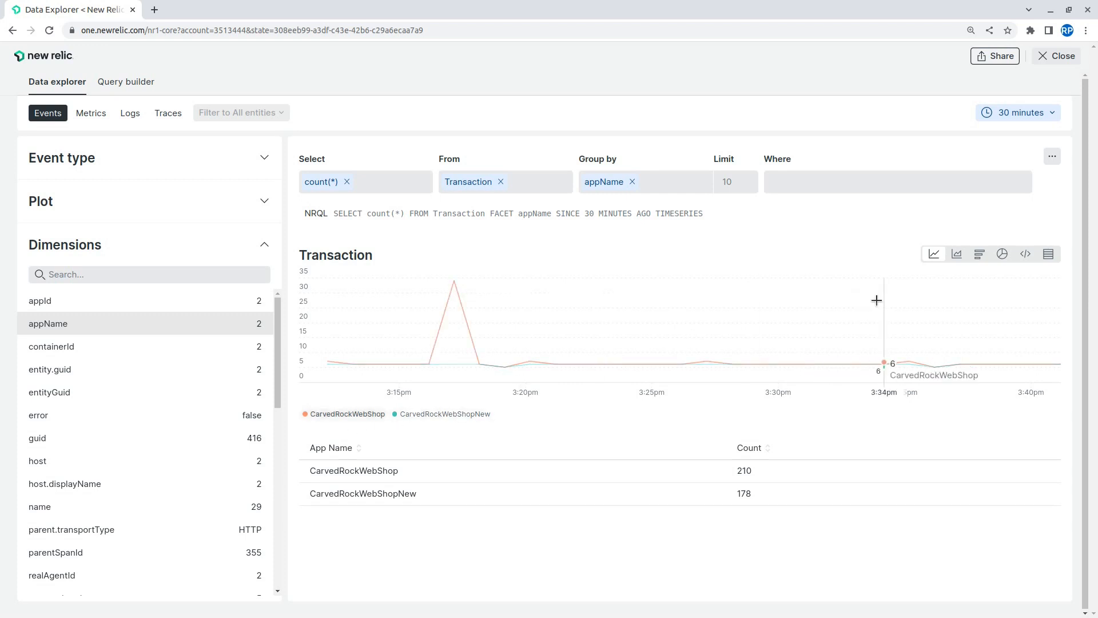
mouse_move(1031, 151)
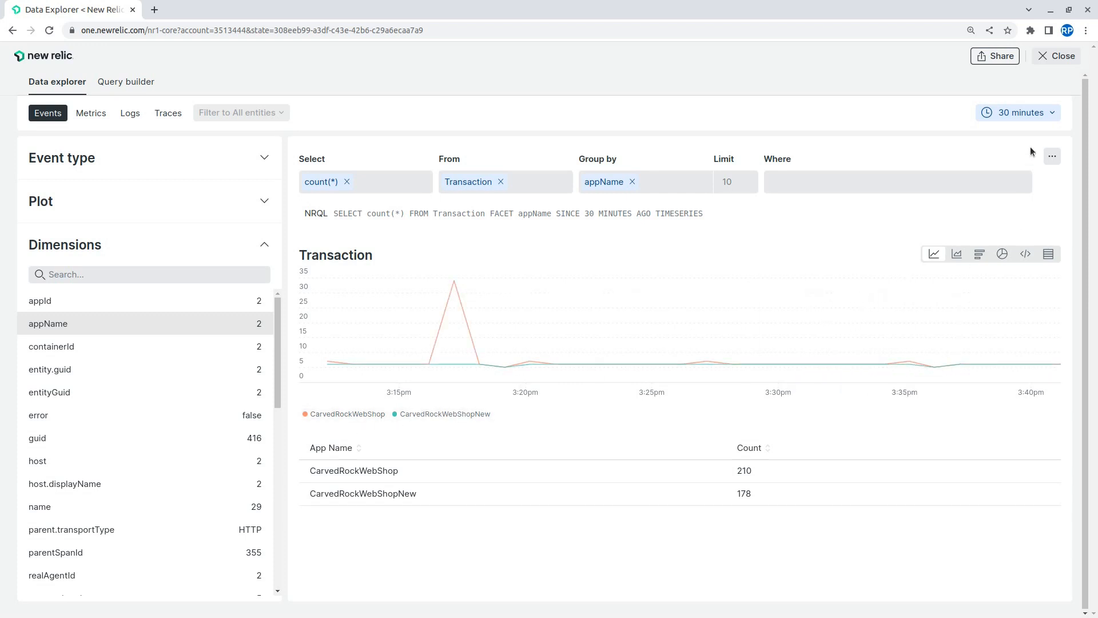
- Set the time range to 60 minutes and display the counts as a stacked area chart
click(1018, 112)
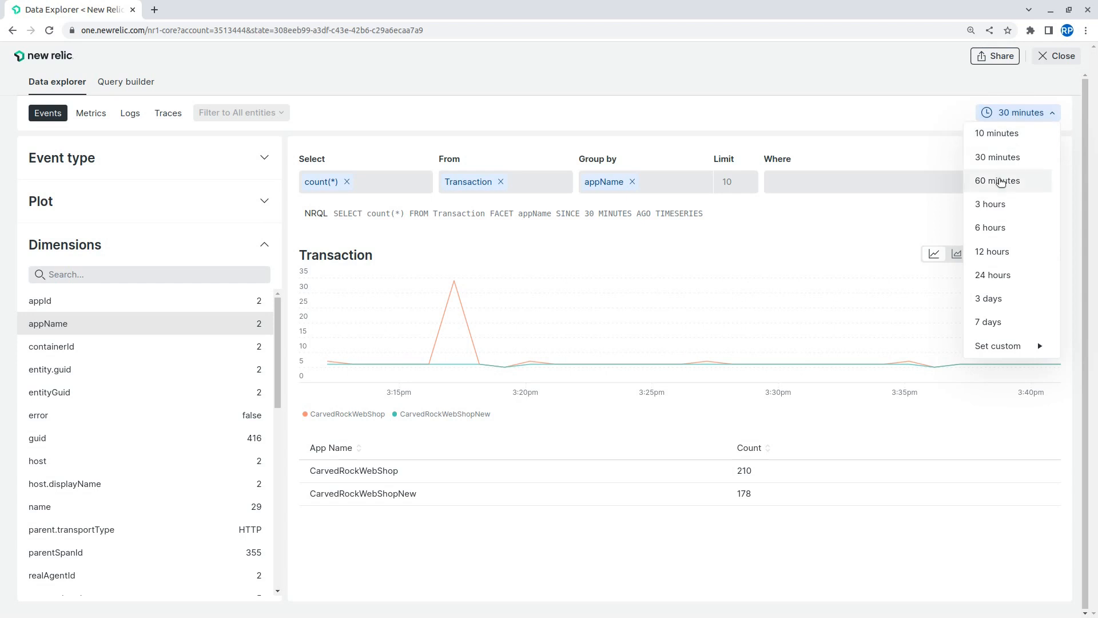
click(996, 180)
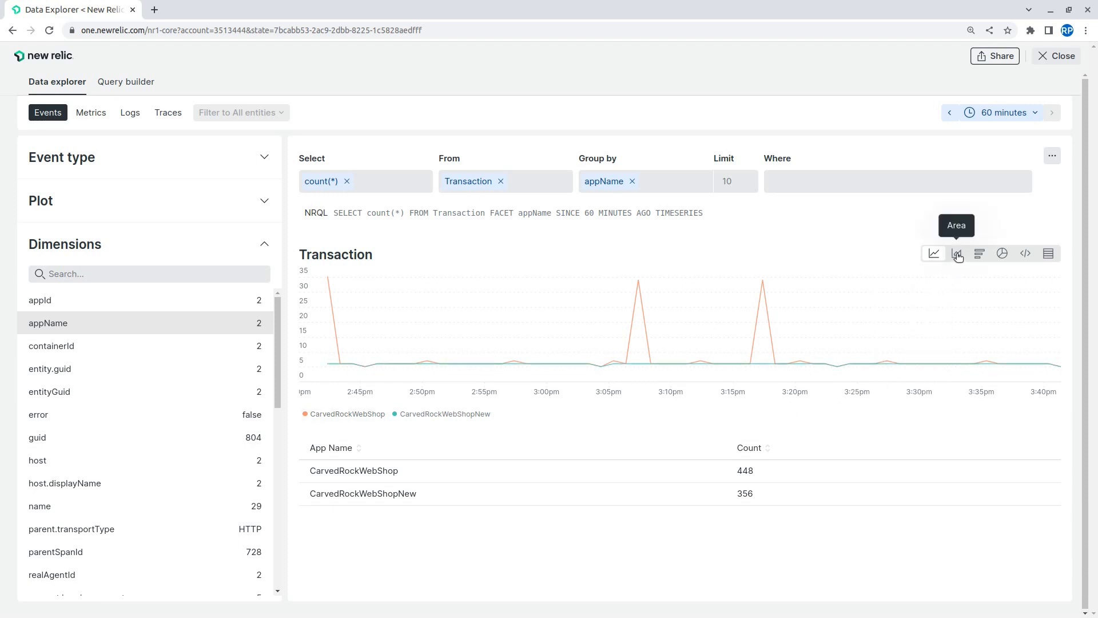
click(956, 253)
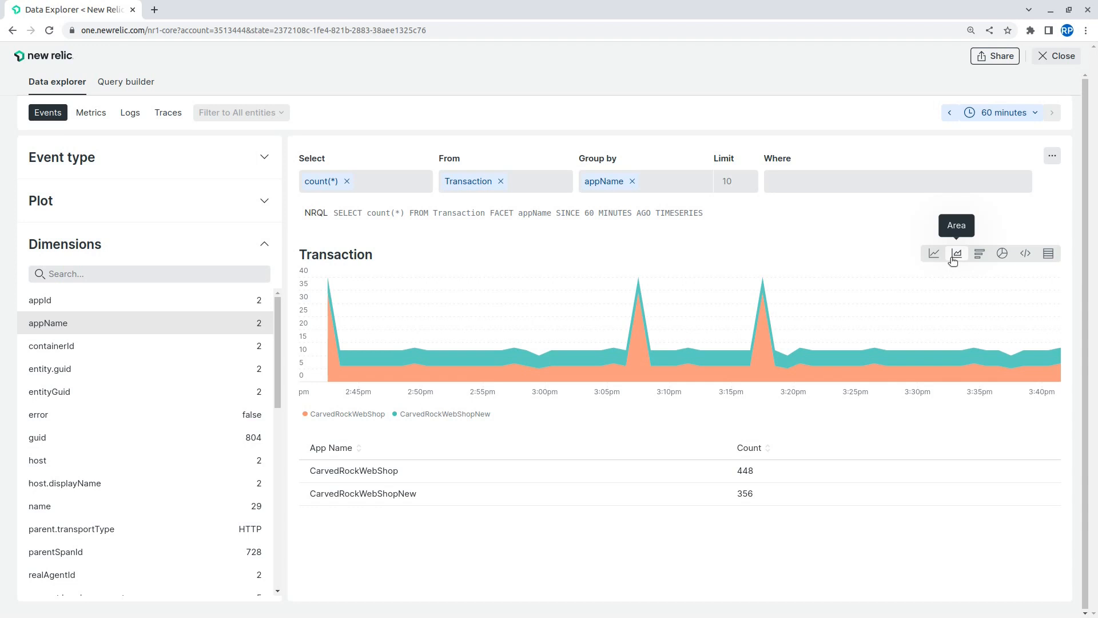
mouse_move(896, 412)
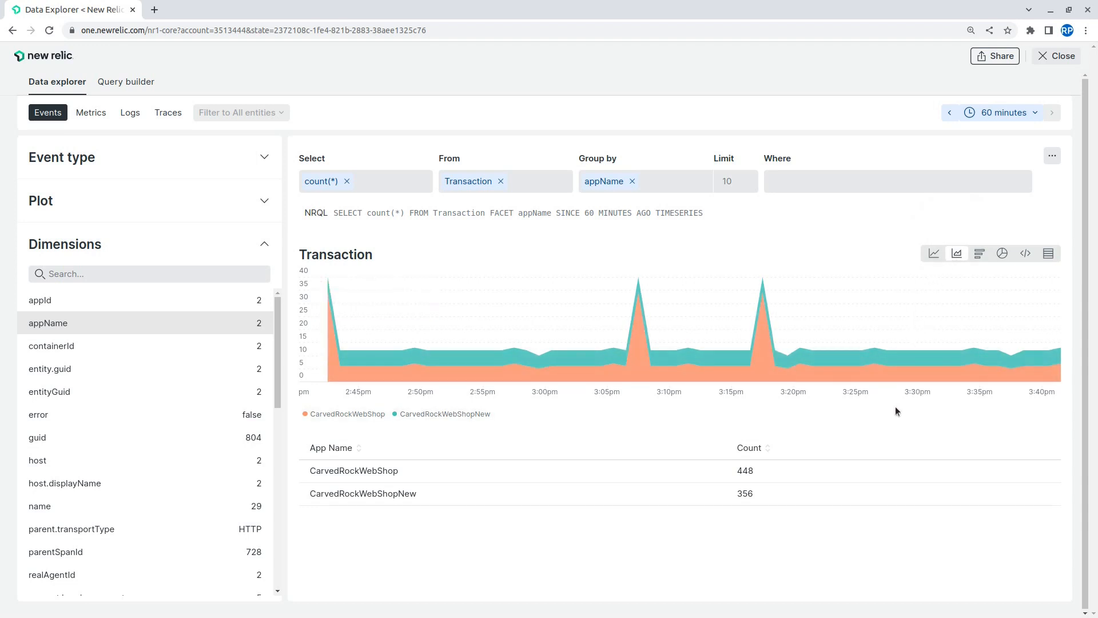
click(91, 112)
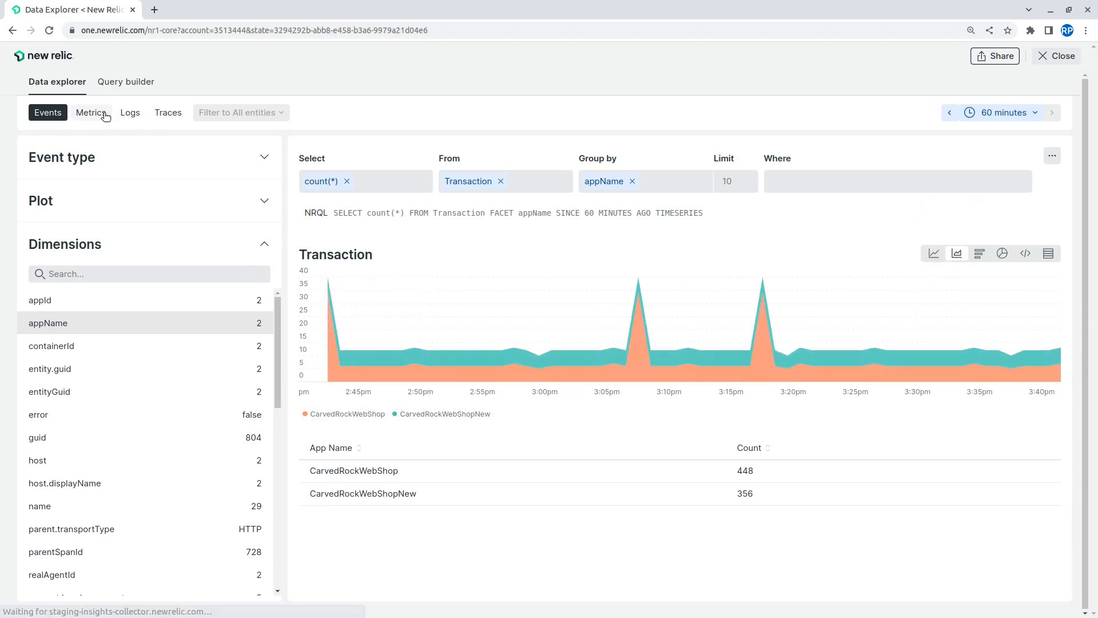
- In Metrics, chart average apm.service.transaction.duration (searched 'transa') grouped by appName
click(92, 112)
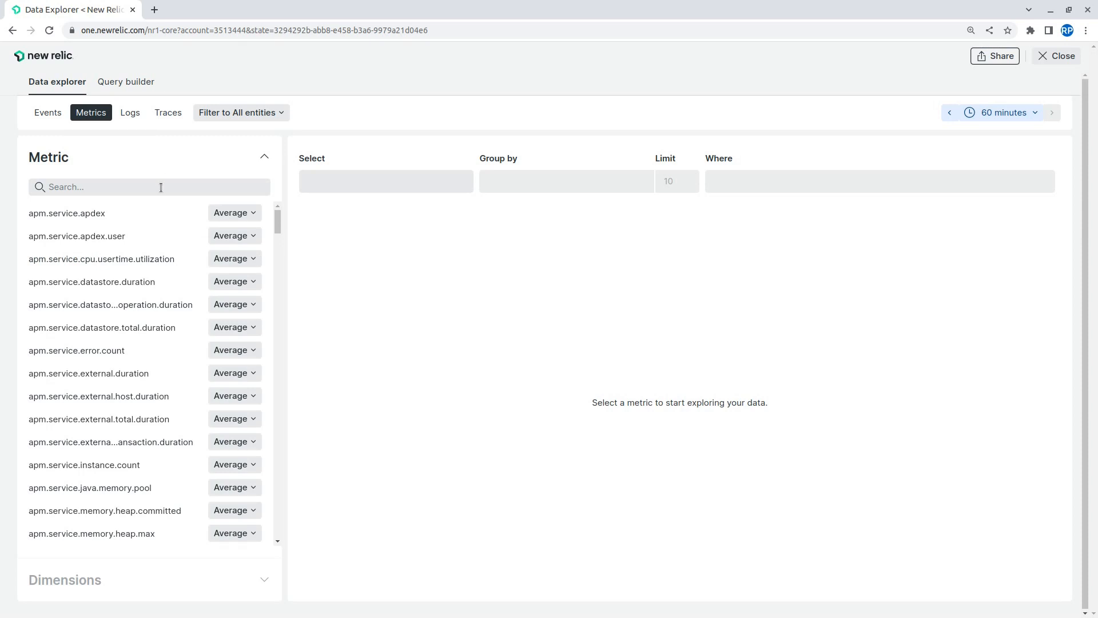
text(transa)
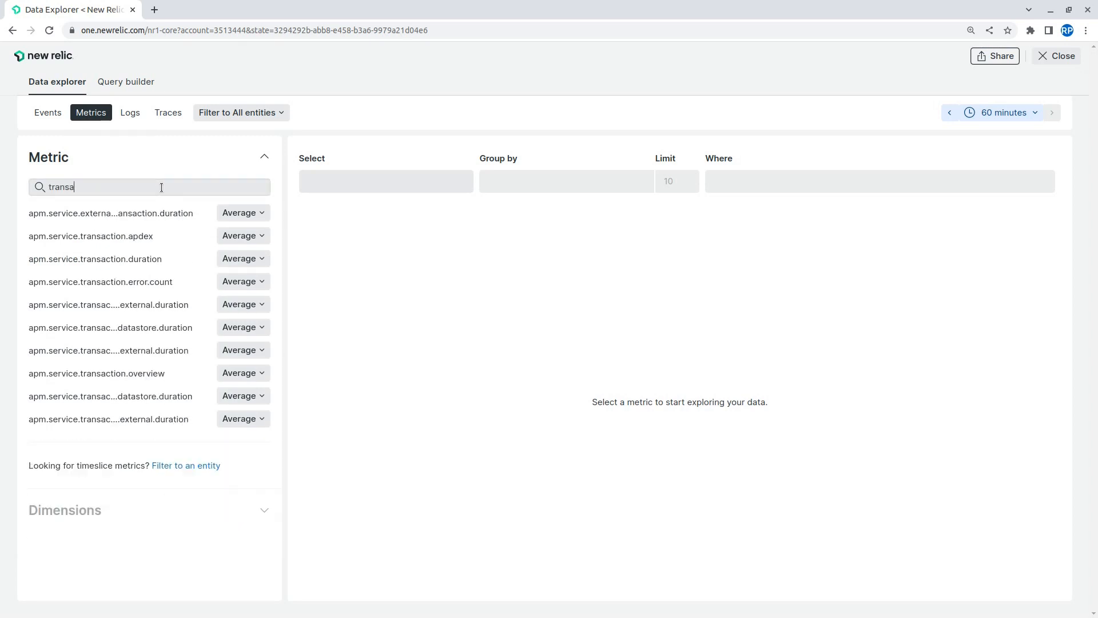
click(95, 259)
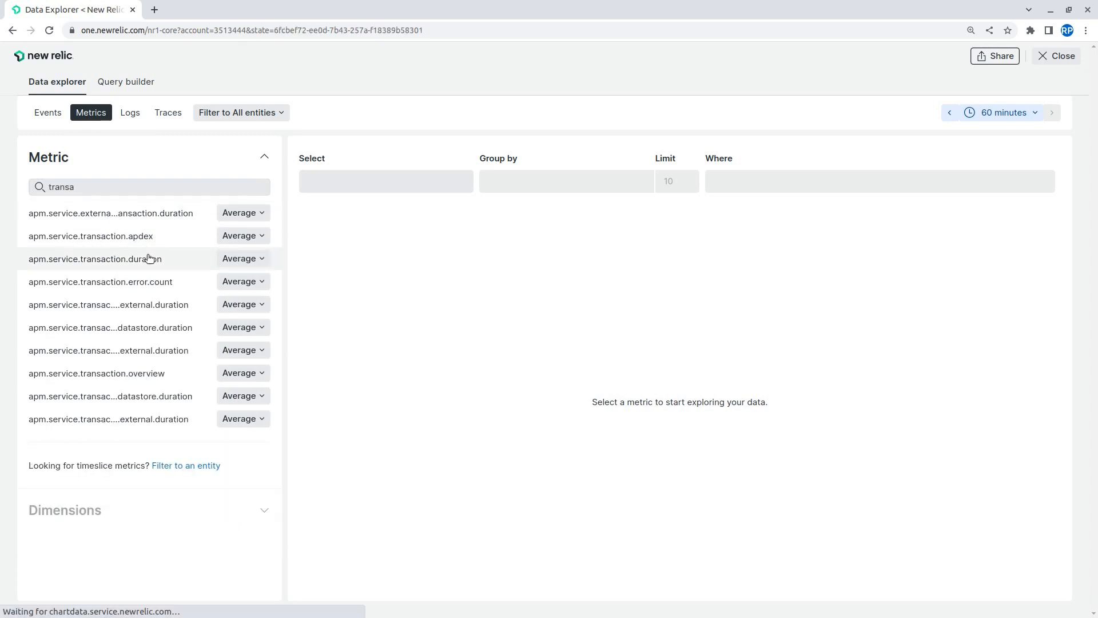
click(95, 259)
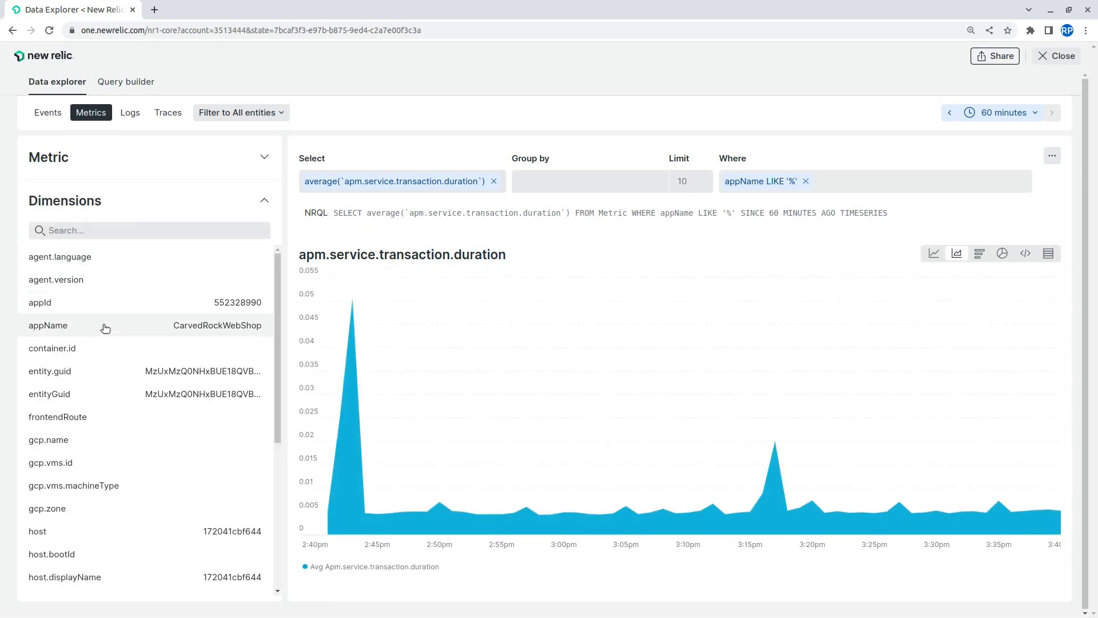
click(48, 325)
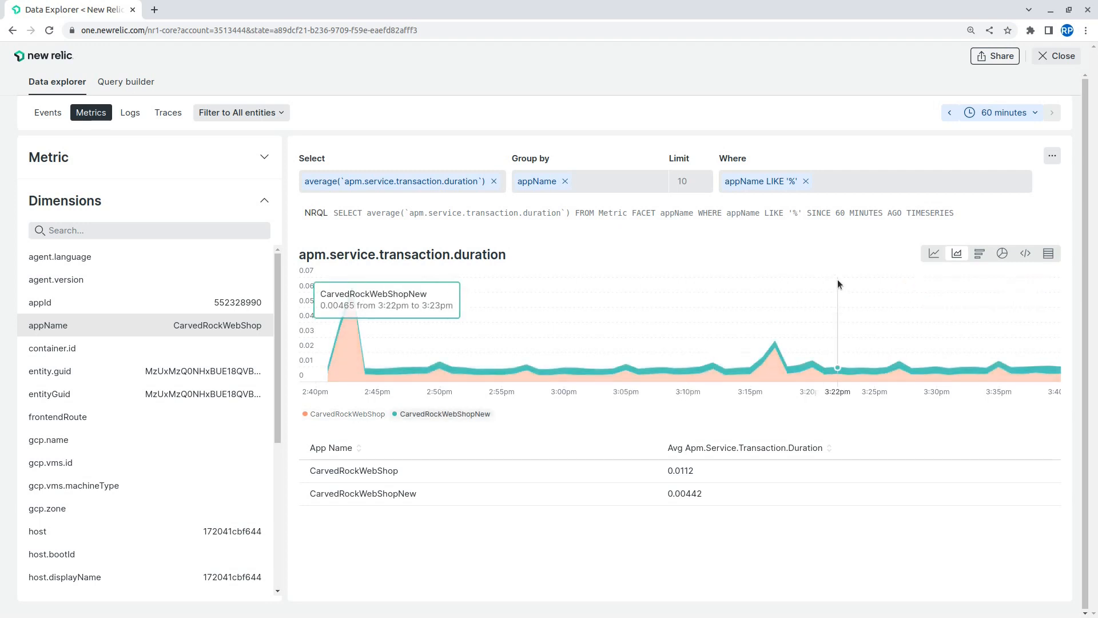
- From the chart's more-actions menu, choose Add to dashboard to open the copy panel
click(1051, 154)
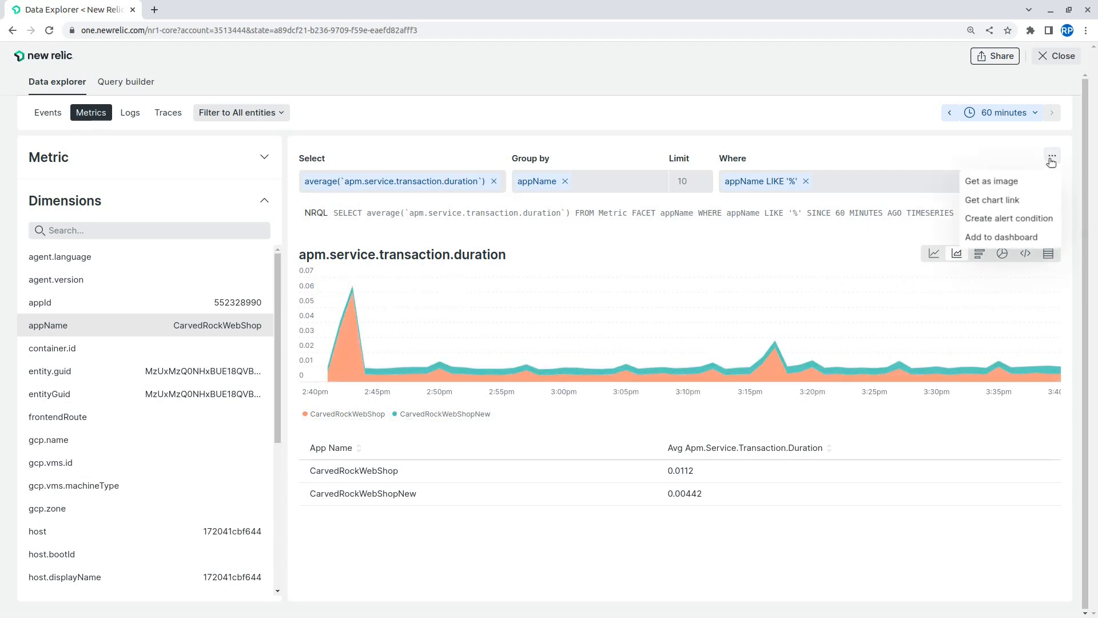
click(1002, 237)
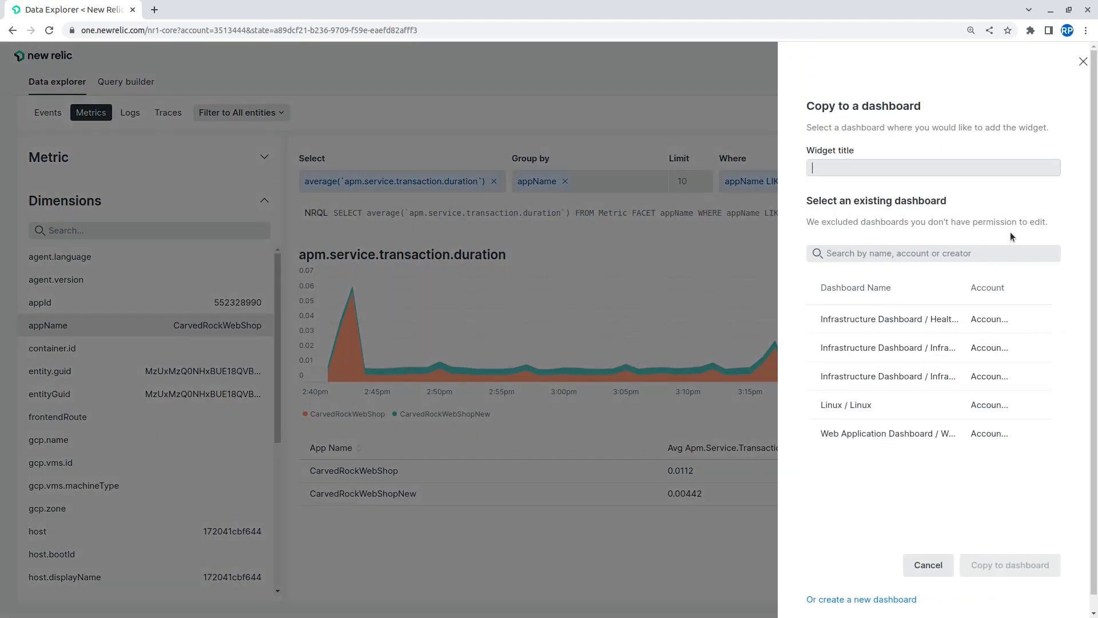